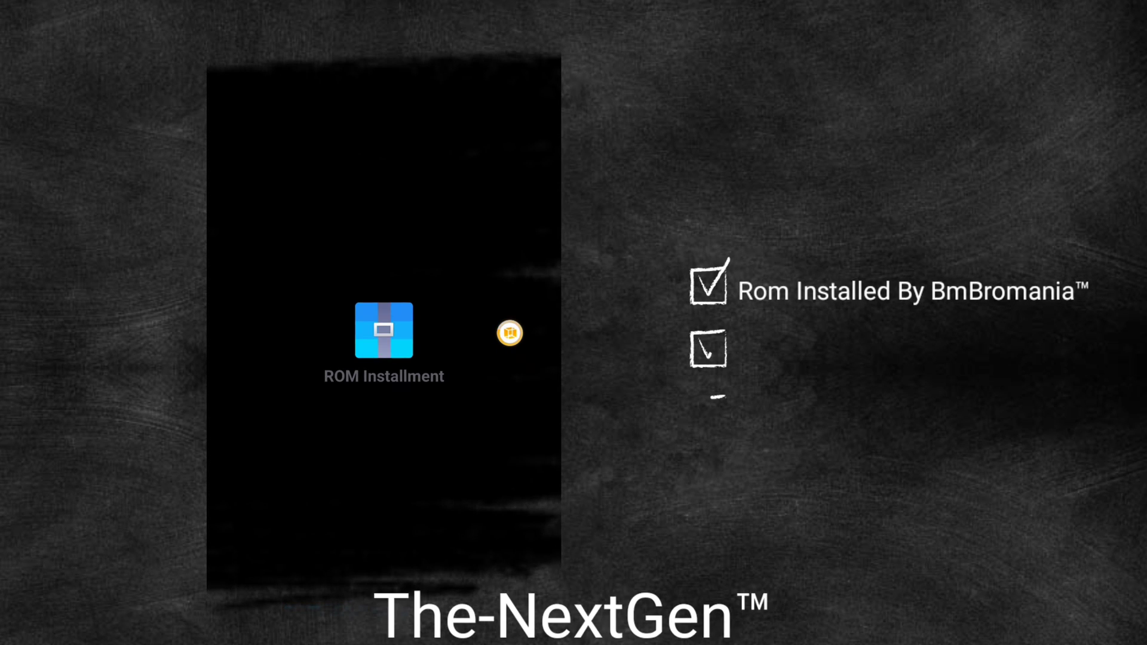
- Install the virtual Android 5.1 ROM and launch GameGuardian inside it
click(383, 330)
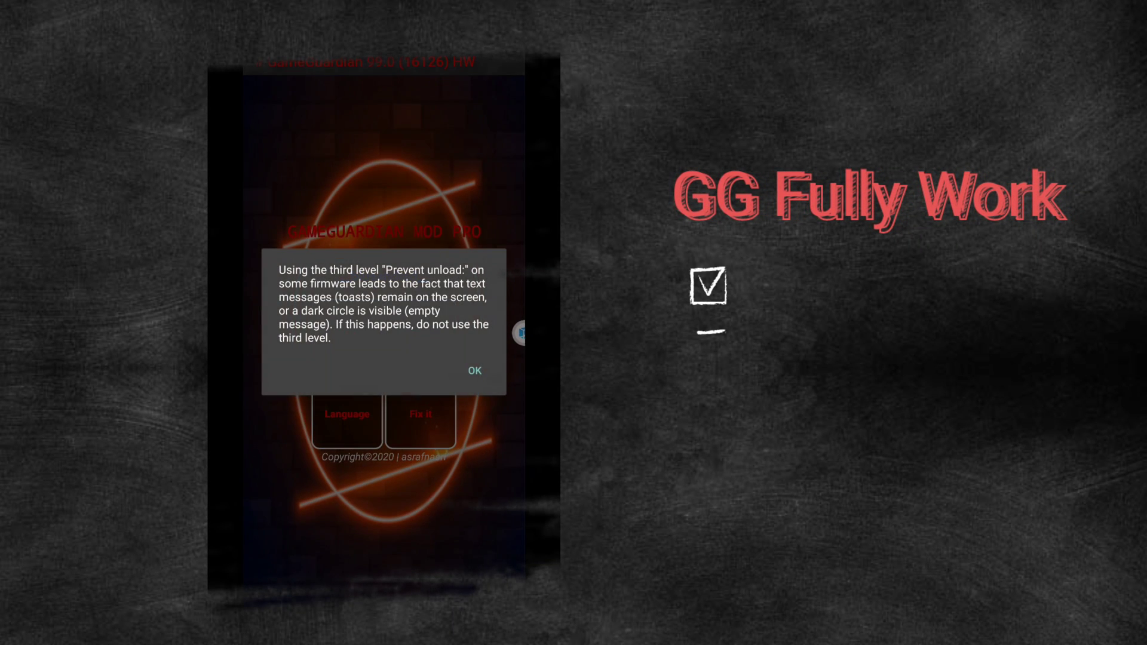
- Accept the Prevent unload Level 3 warning and view the 'Use root in virtual space' explanation
click(475, 370)
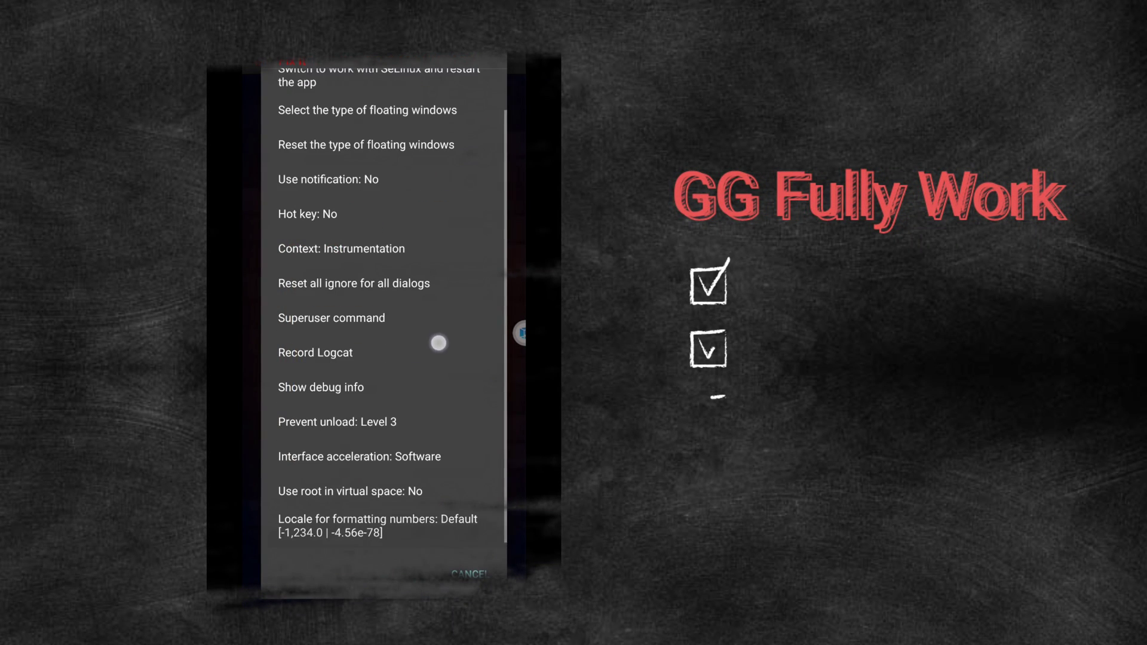
click(350, 492)
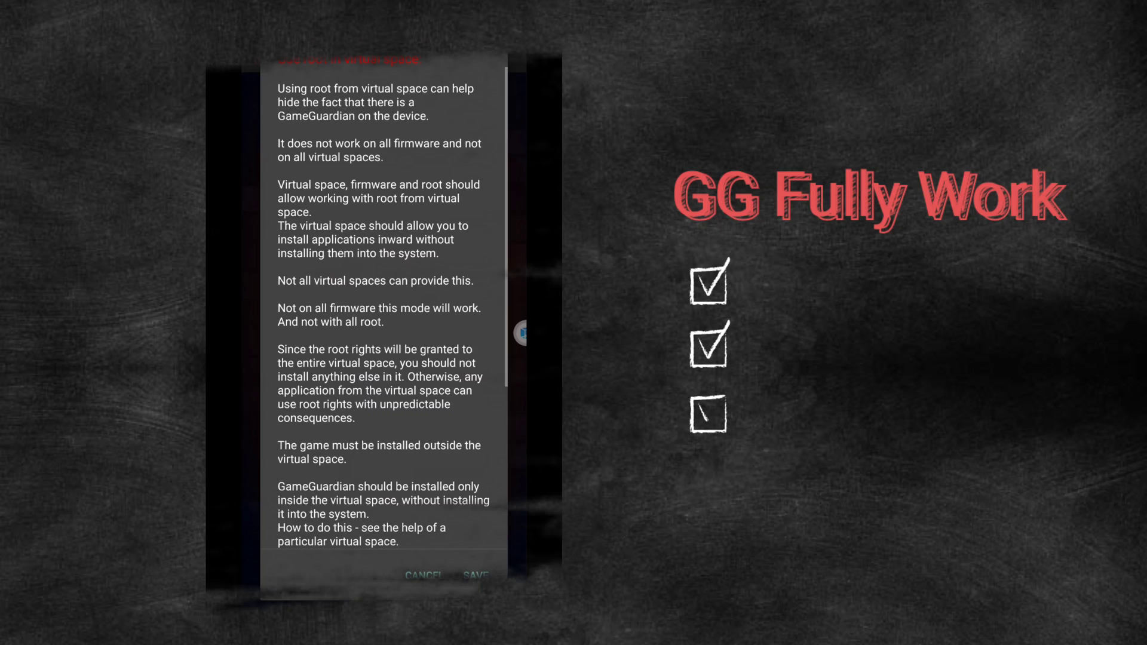